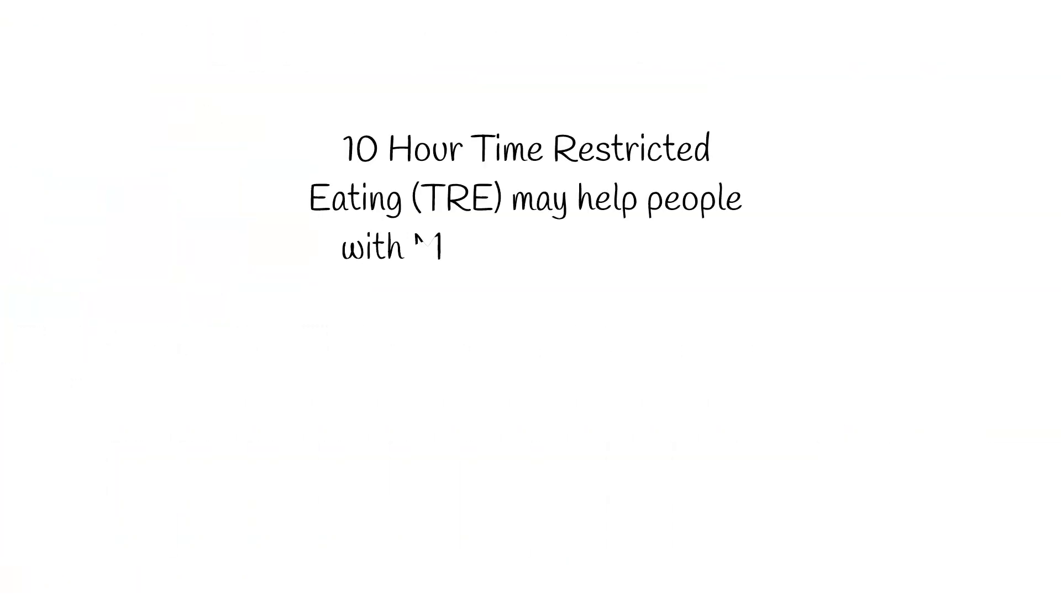
pyautogui.write('METS manage their disease and lays the founda')
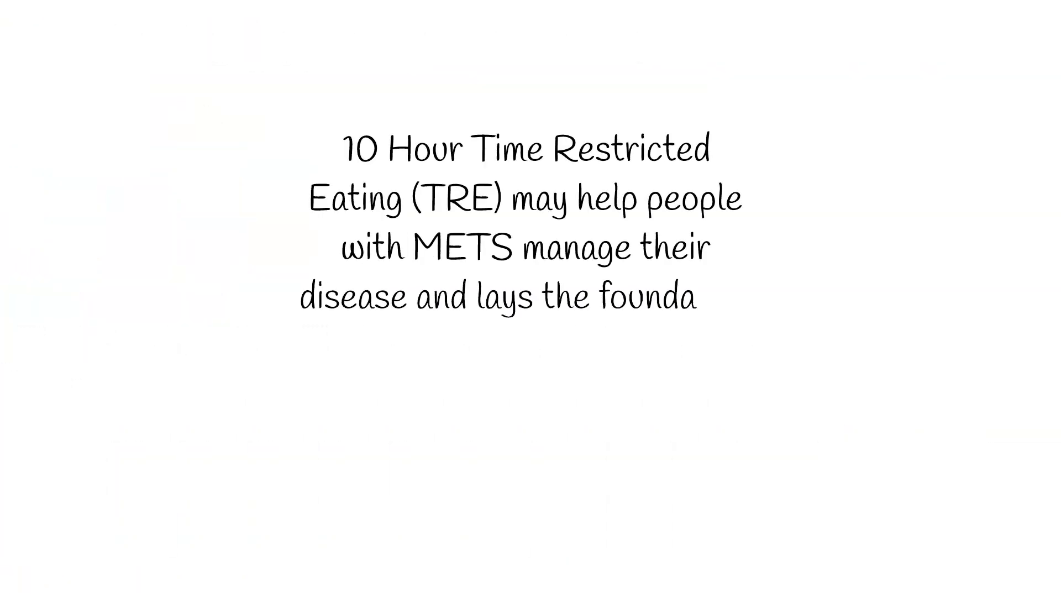